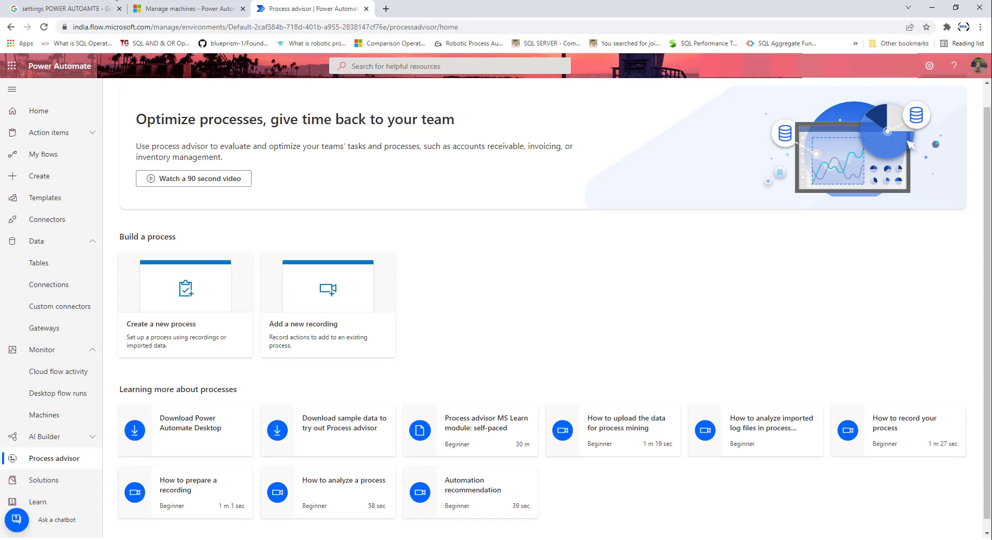
{"action": "mouse_move", "coordinate": [40, 176]}
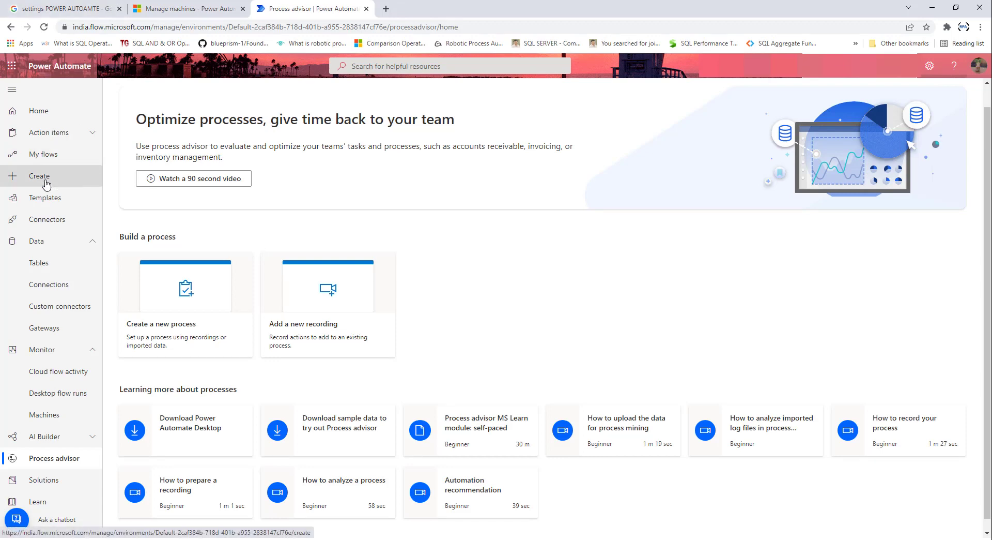
- Go to the Create page and reveal the Install options for desktop app and data gateway
{"action": "left_click", "coordinate": [40, 176]}
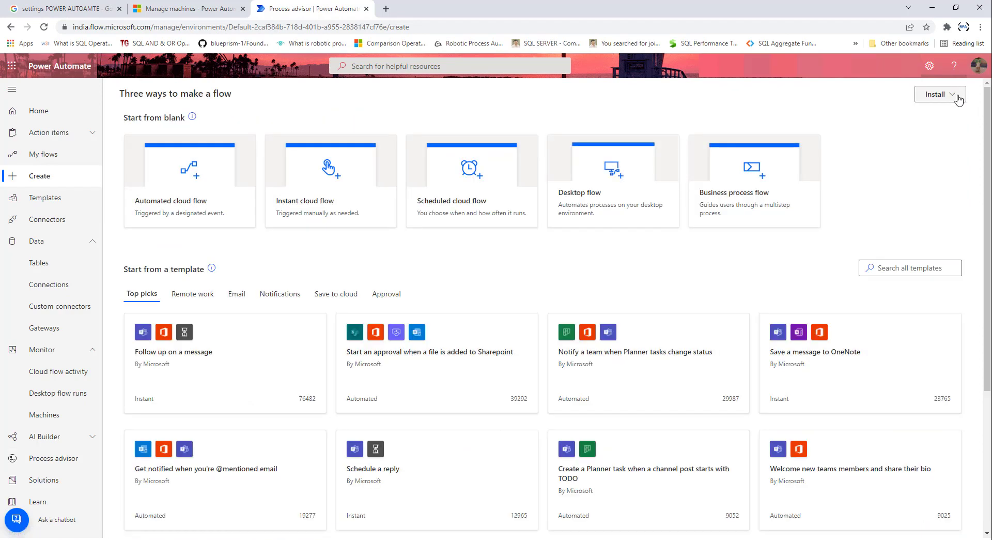
{"action": "left_click", "coordinate": [940, 94]}
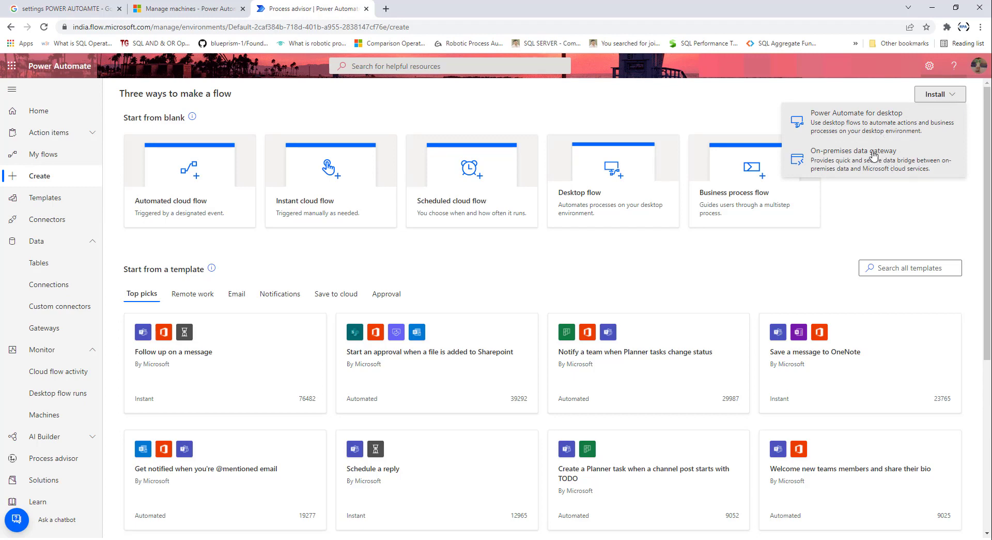
{"action": "mouse_move", "coordinate": [927, 132]}
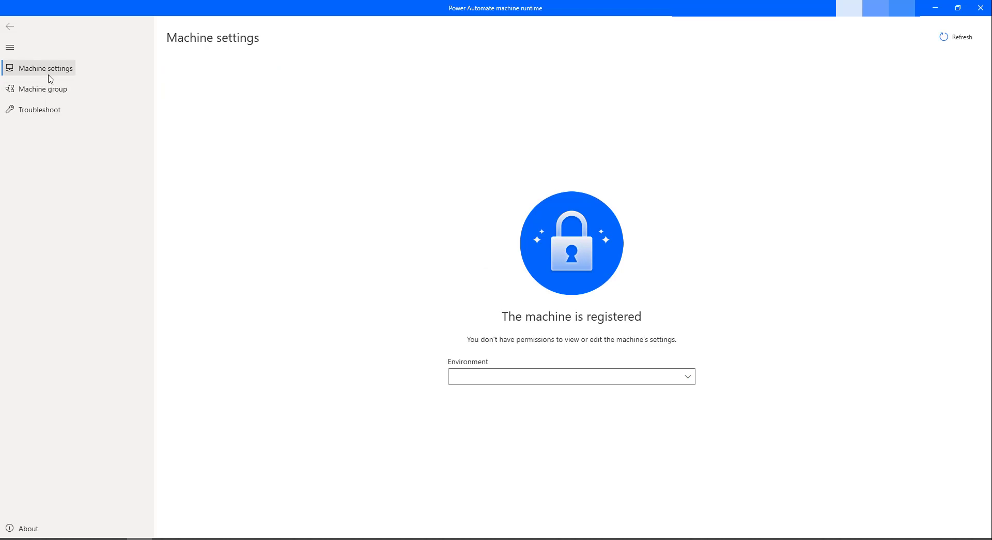
{"action": "mouse_move", "coordinate": [45, 68]}
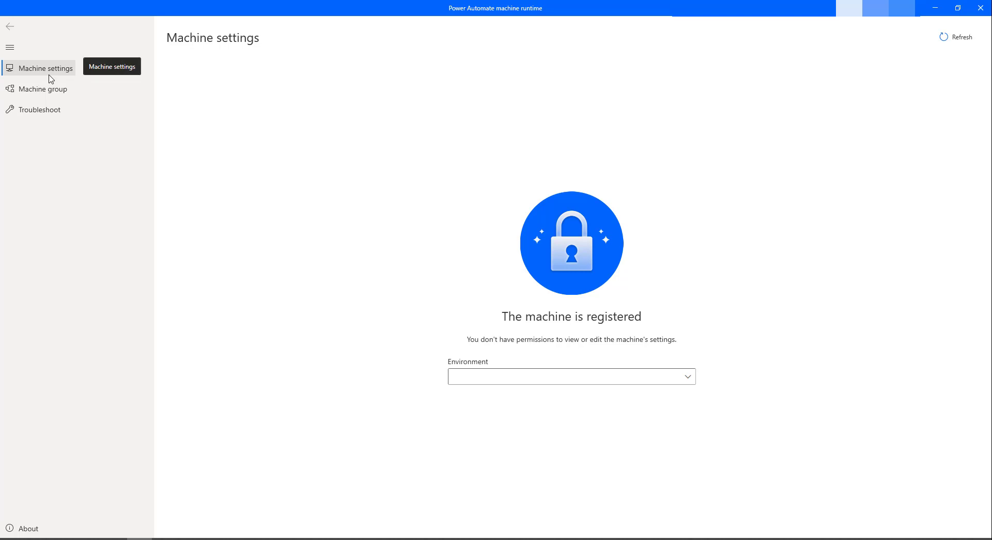
{"action": "mouse_move", "coordinate": [45, 109]}
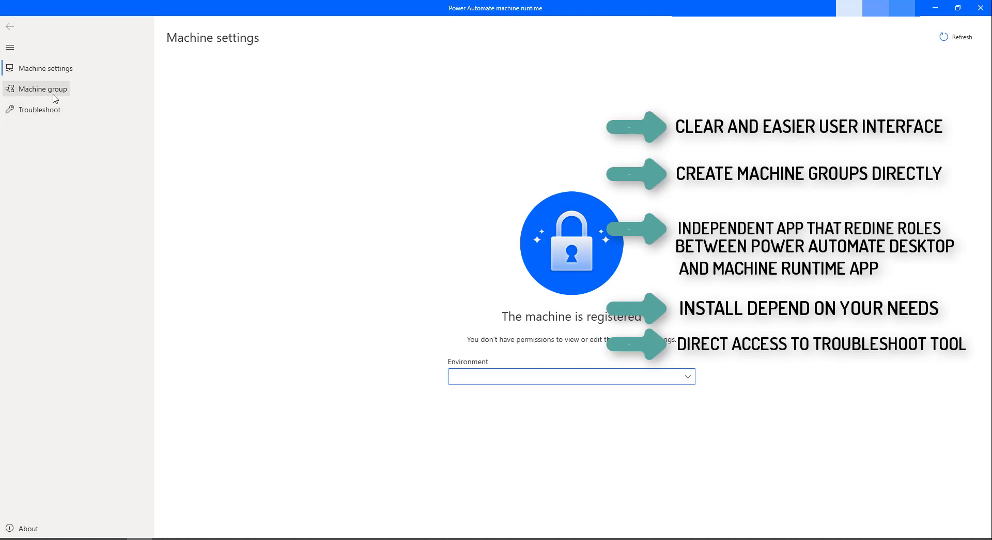
{"action": "mouse_move", "coordinate": [43, 89]}
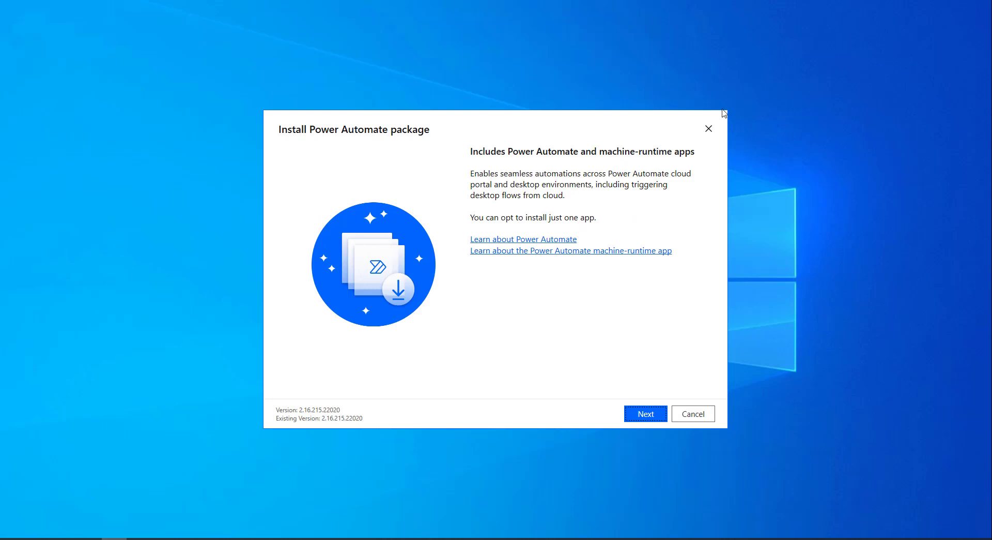
{"action": "mouse_move", "coordinate": [442, 245]}
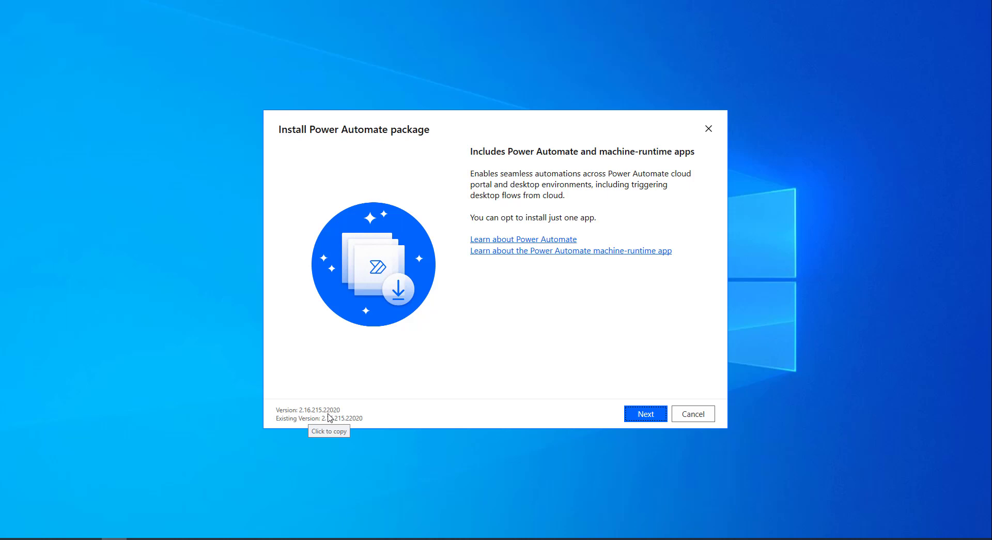
{"action": "mouse_move", "coordinate": [371, 313]}
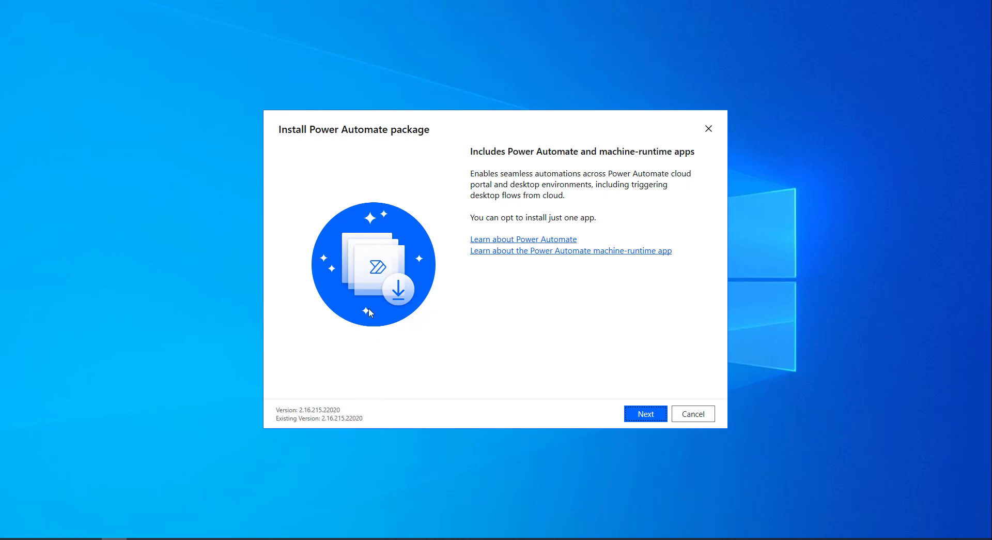
{"action": "mouse_move", "coordinate": [360, 328]}
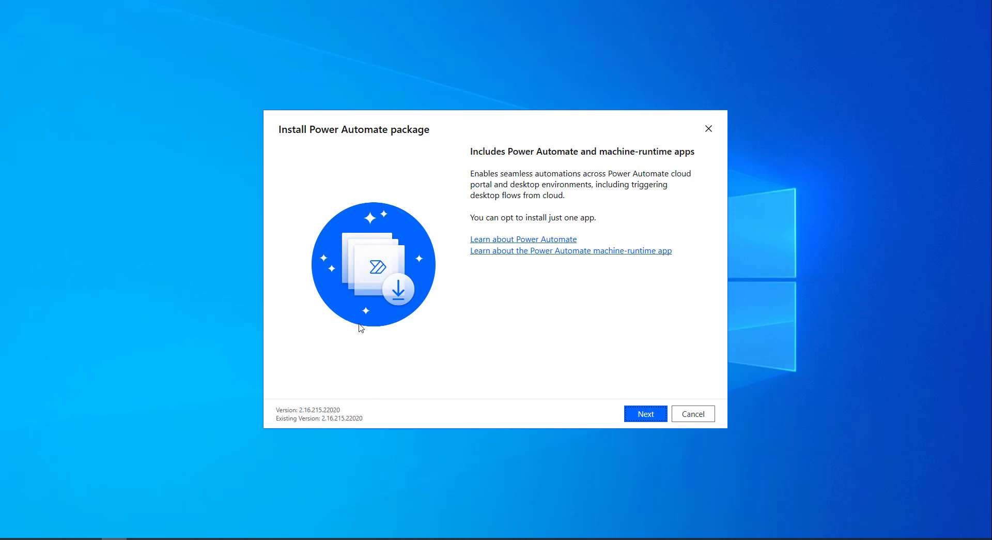
{"action": "mouse_move", "coordinate": [636, 355]}
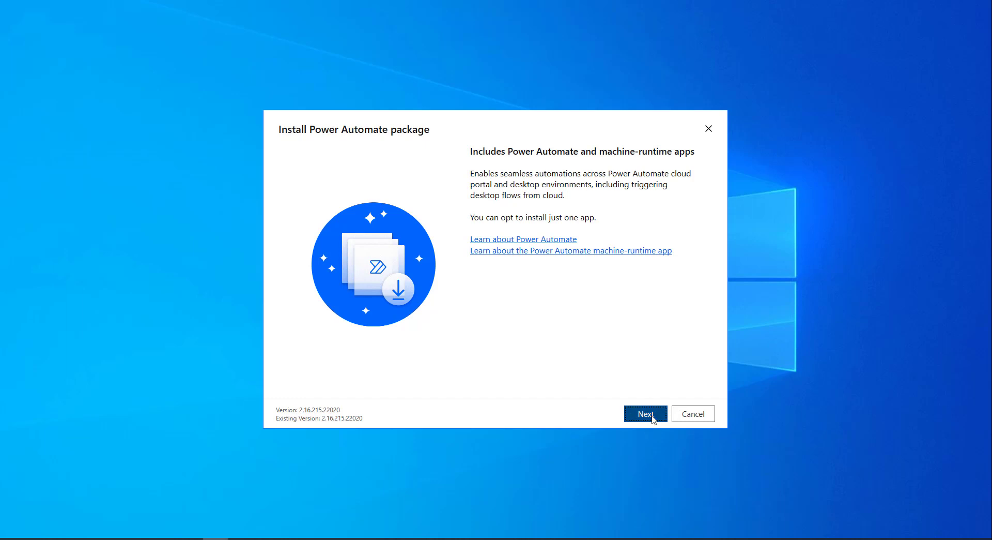
- Review Installation details with the machine-runtime app included, then close the installer without installing
{"action": "left_click", "coordinate": [644, 413]}
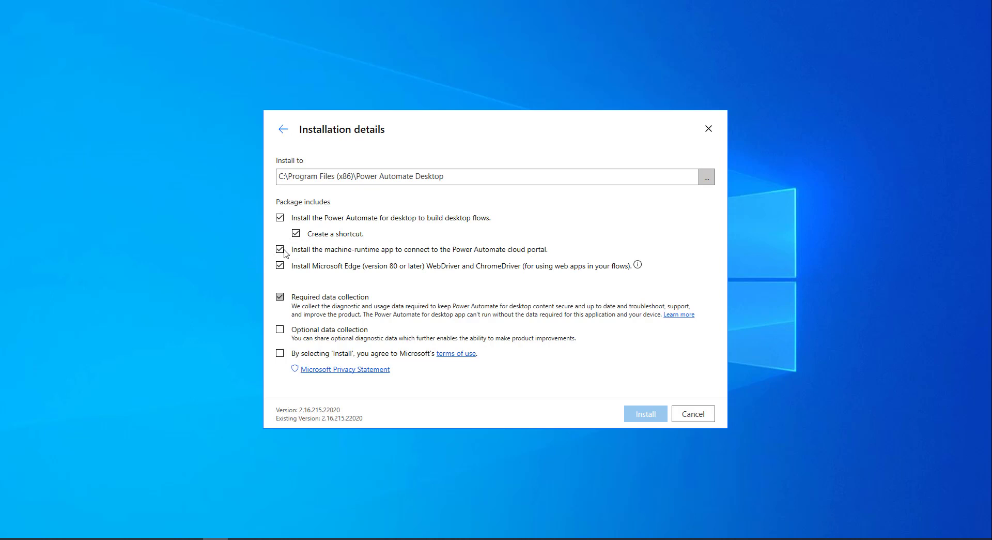
{"action": "mouse_move", "coordinate": [284, 253]}
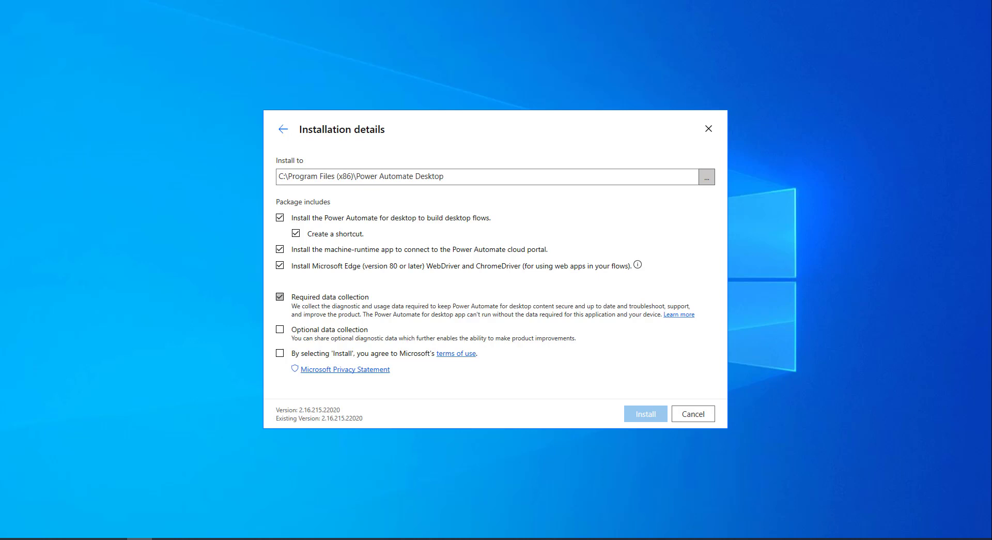
{"action": "mouse_move", "coordinate": [710, 127]}
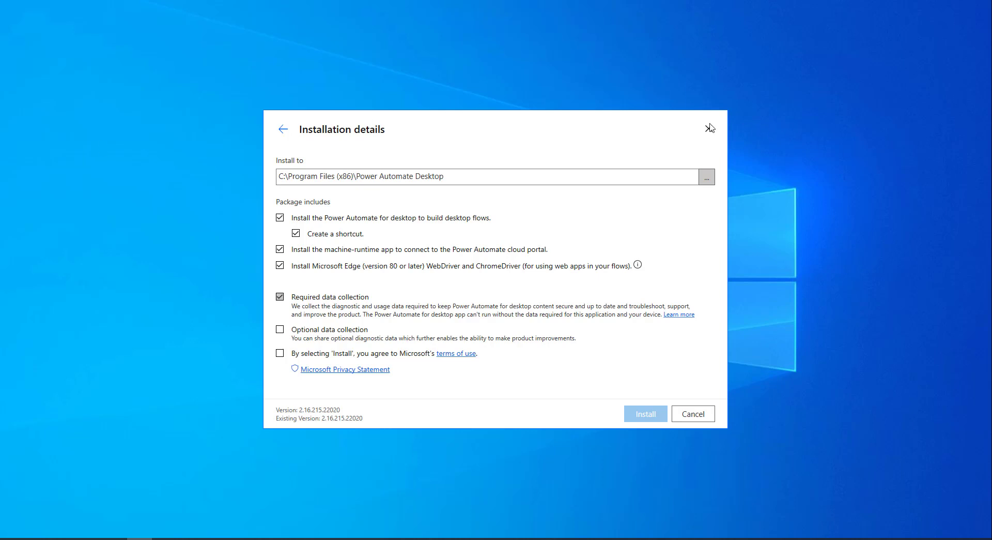
{"action": "left_click", "coordinate": [708, 130]}
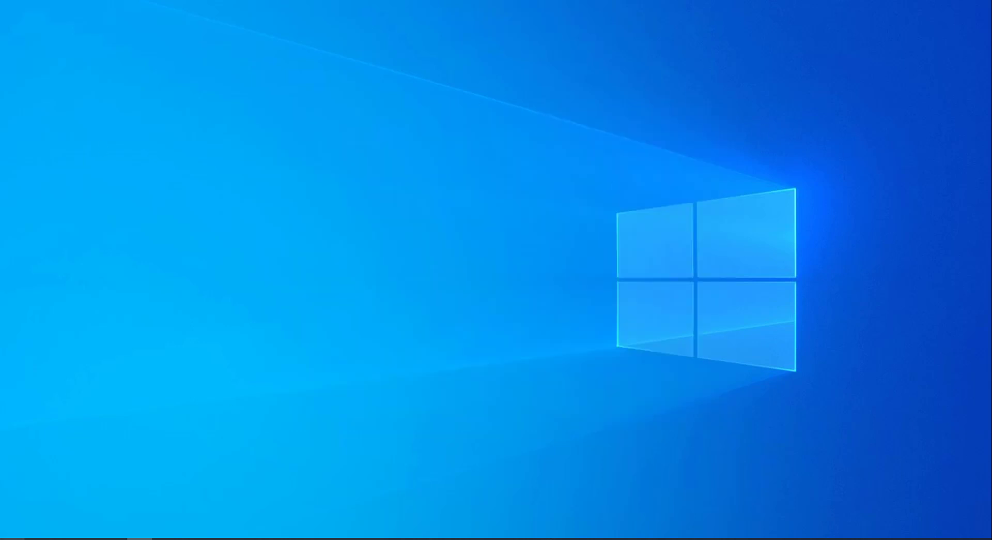
- Search the Start menu for 'power' and launch Power Automate machine runtime
{"action": "left_click", "coordinate": [7, 534]}
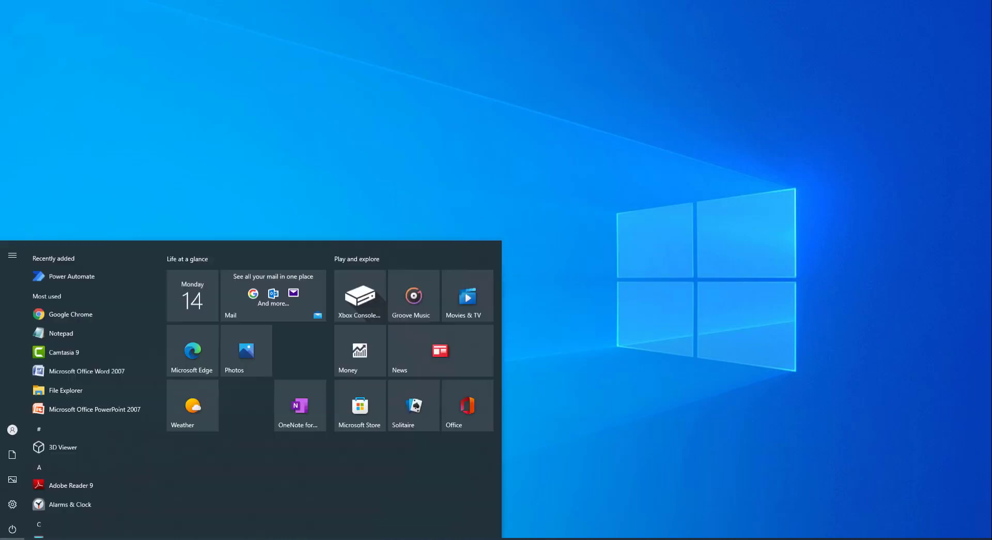
{"action": "type", "text": "power"}
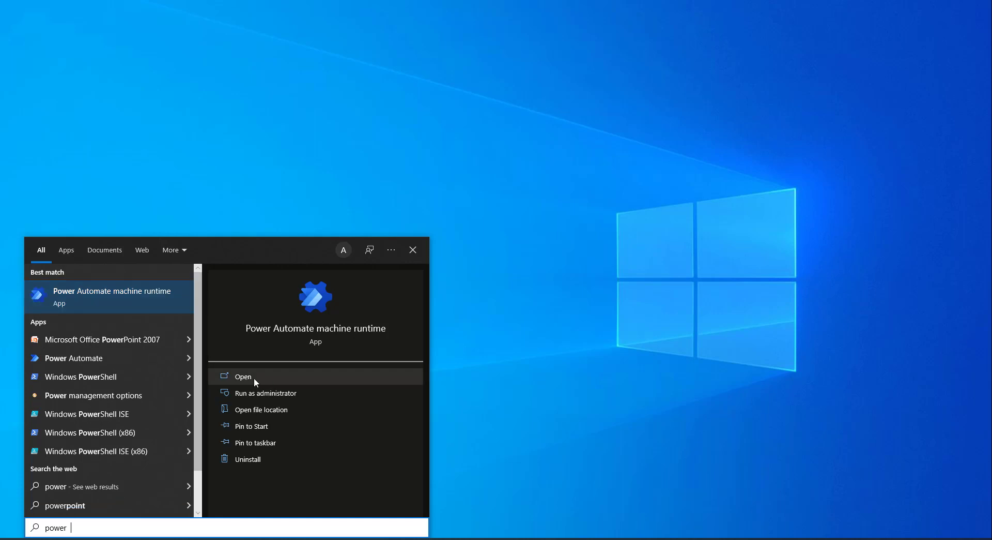
{"action": "left_click", "coordinate": [242, 376]}
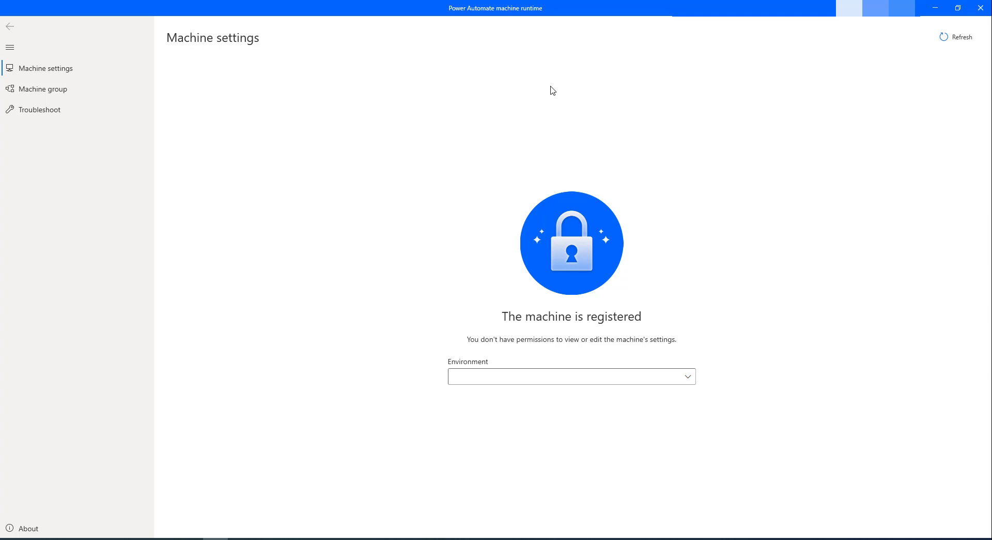
{"action": "mouse_move", "coordinate": [108, 103]}
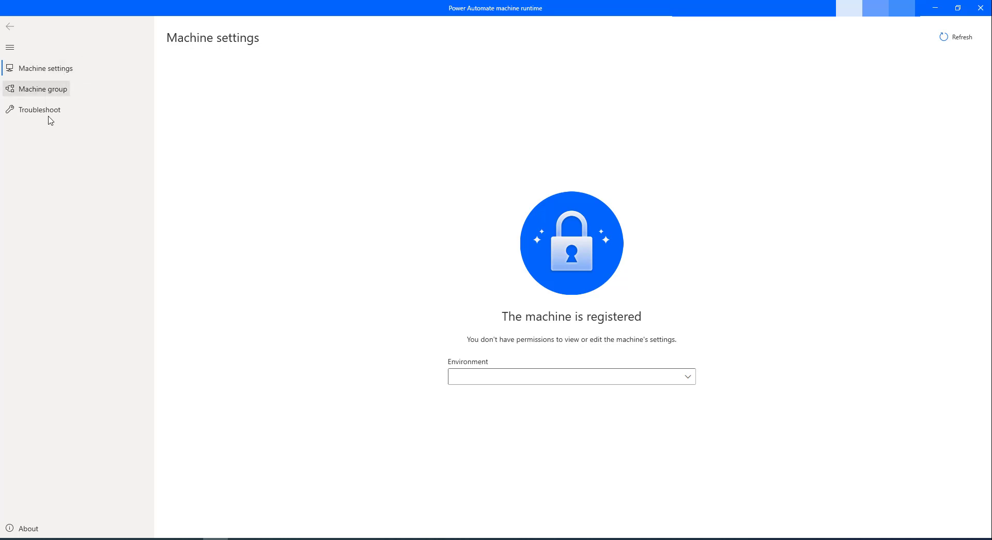
- Switch to the Machine groups page, which reports the machine as registered
{"action": "left_click", "coordinate": [43, 89]}
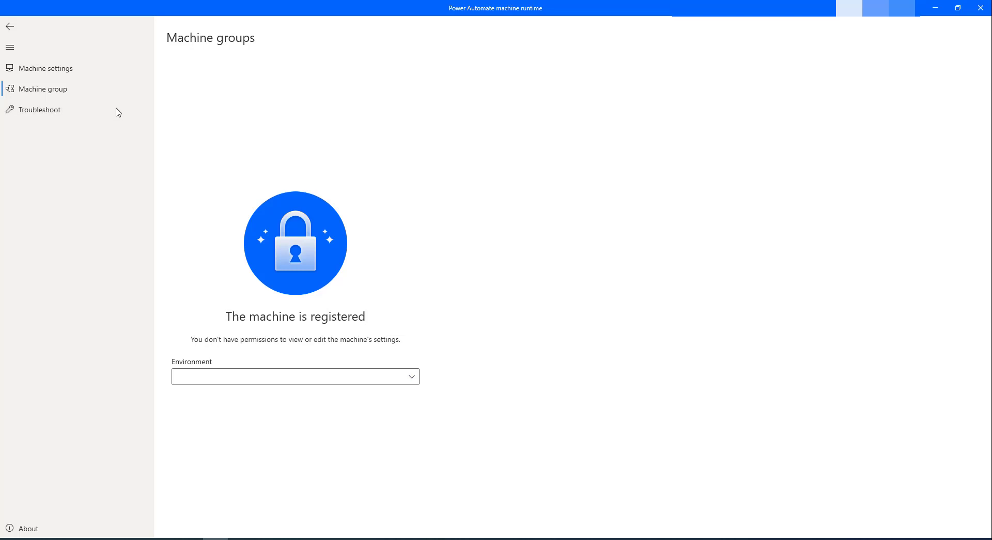
{"action": "mouse_move", "coordinate": [129, 58]}
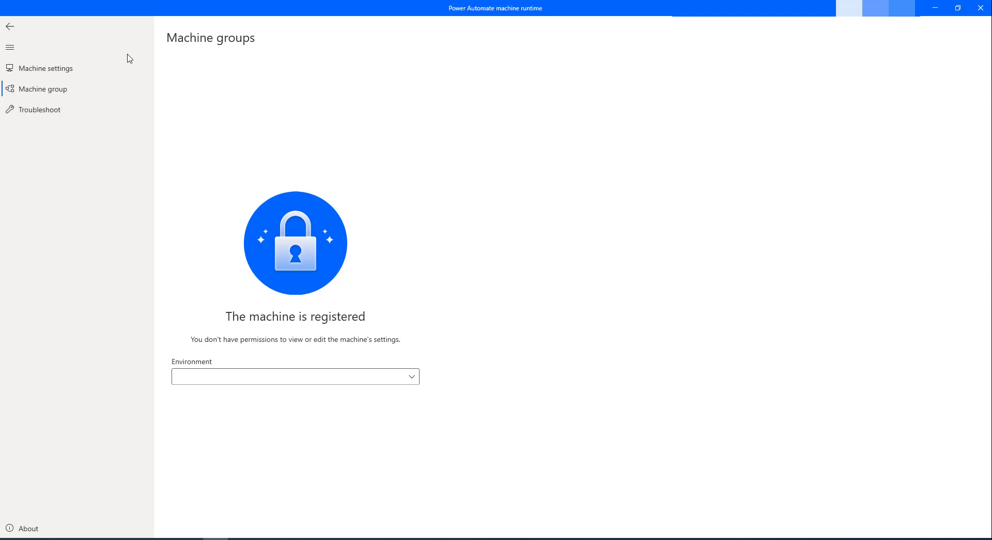